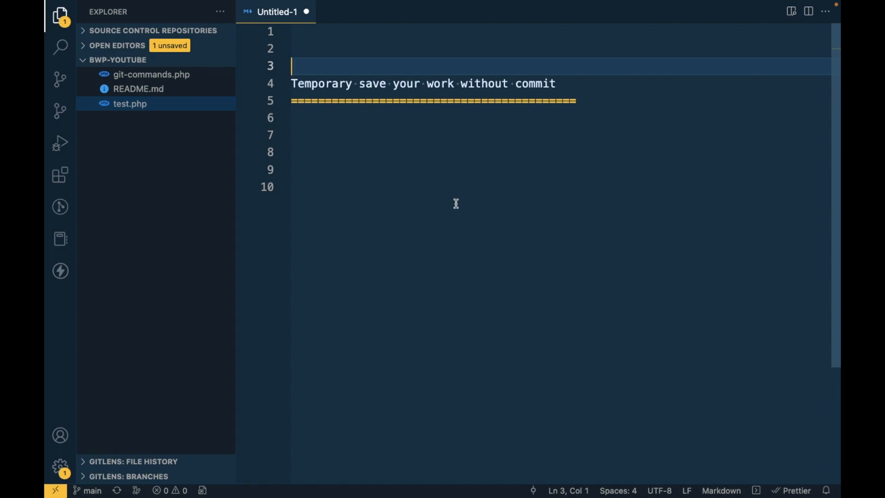
mouse_move(132, 94)
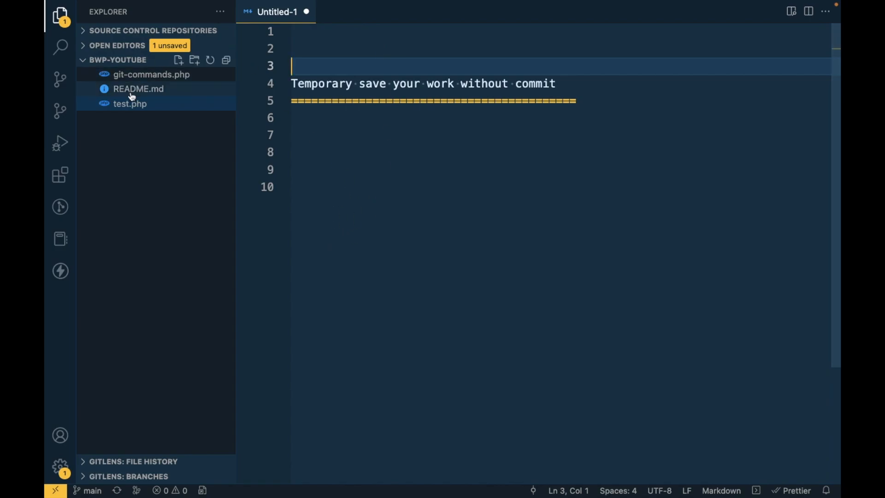
Open test.php from the Explorer and add blank lines after the Feature C echo line
left_click(129, 103)
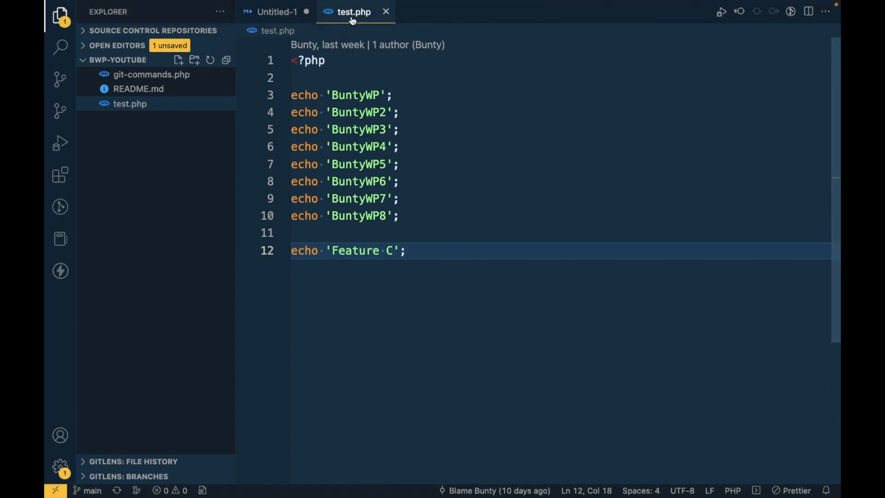
mouse_move(400, 199)
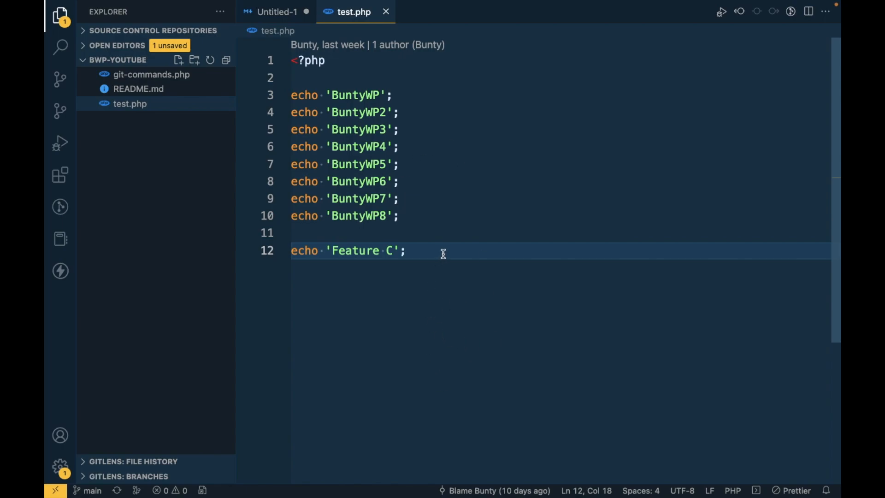
key("Enter")
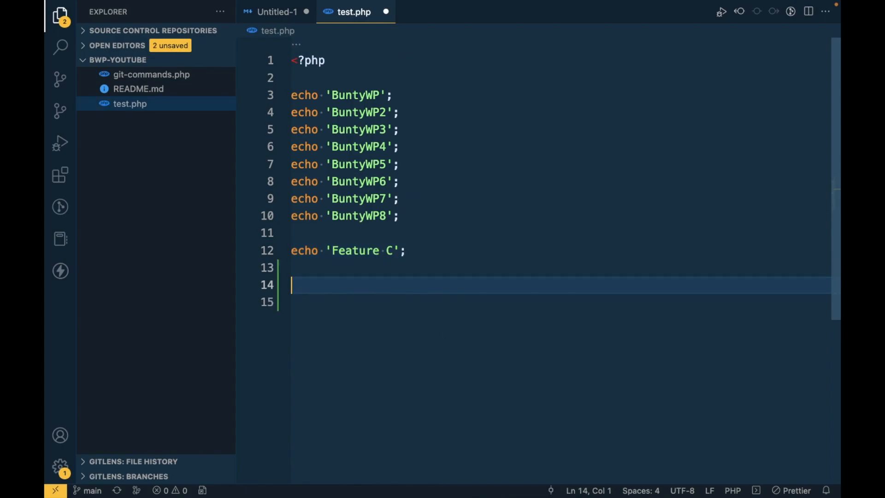
mouse_move(787, 319)
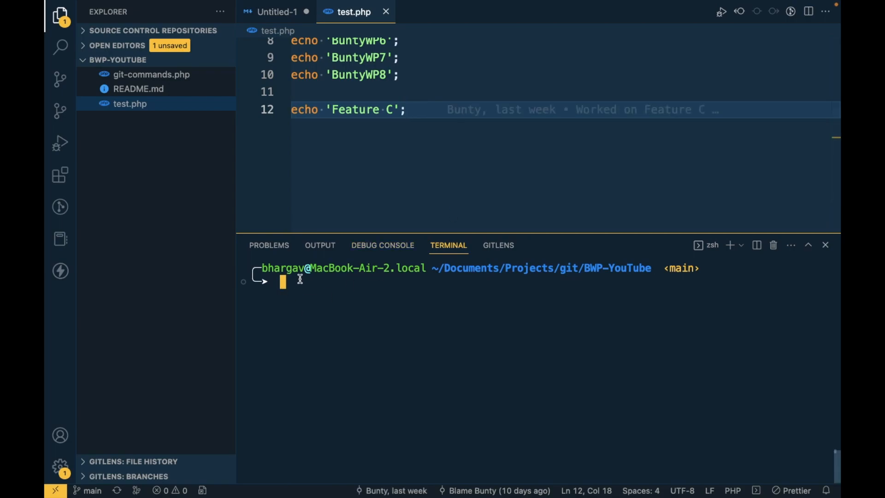
Create and check out a new branch B3 from the integrated terminal
type("git checkout main")
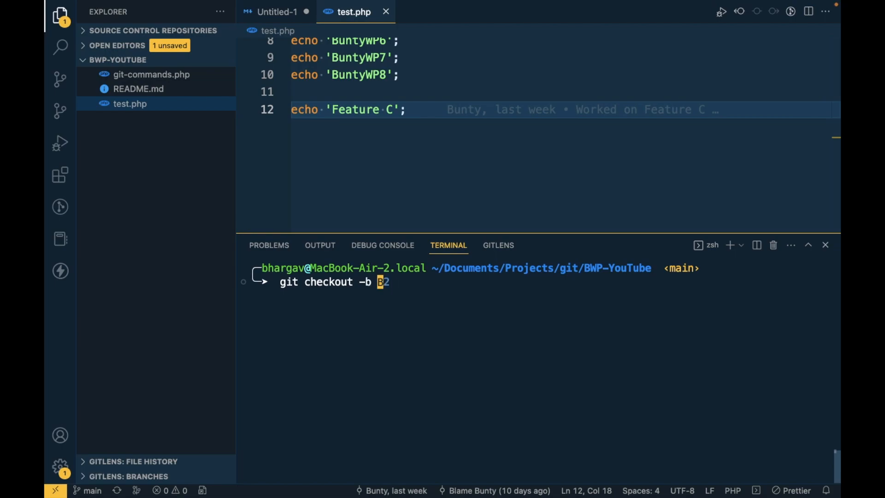
type("3")
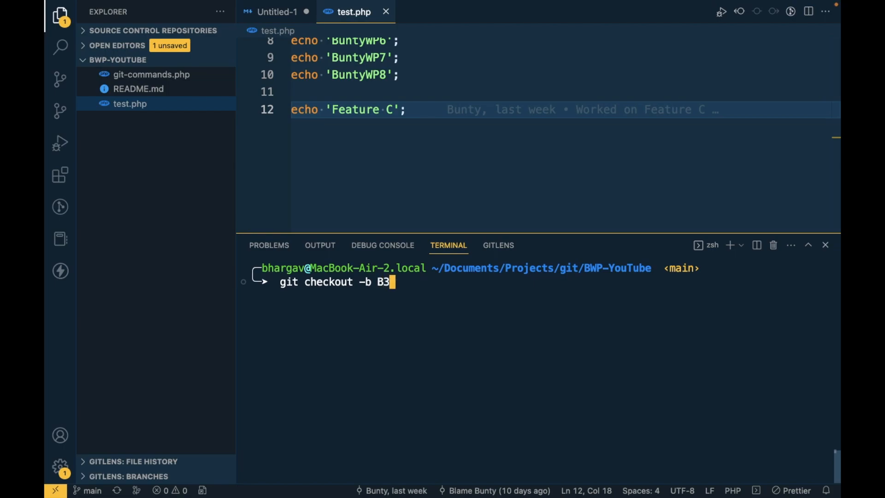
key("Enter")
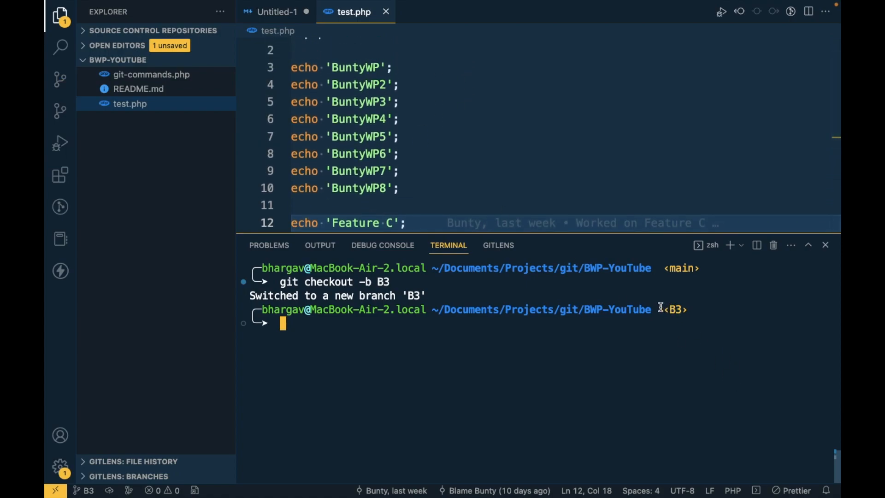
scroll("down", 3)
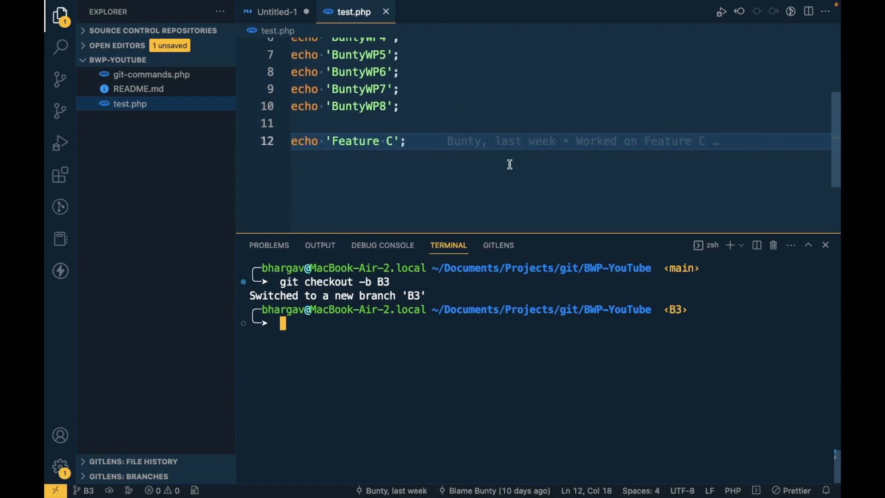
Add the line echo 'Temporary task -1'; below Feature C in test.php and save it
key("Enter")
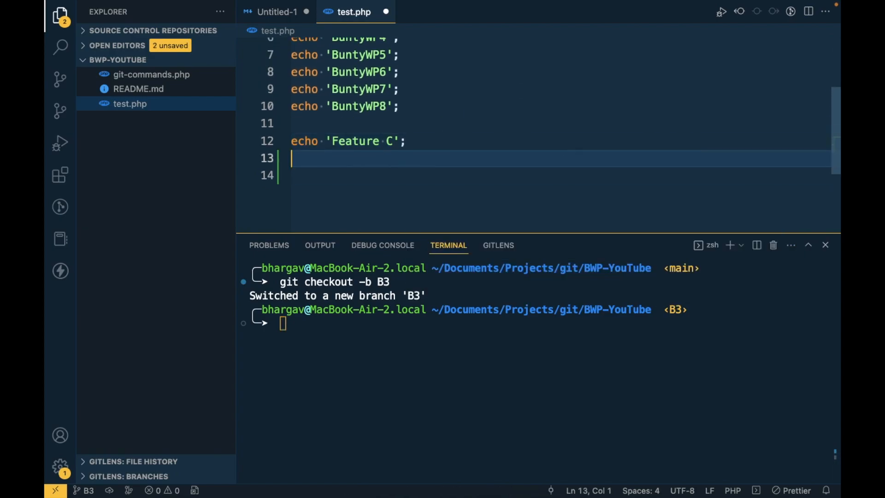
type("echo")
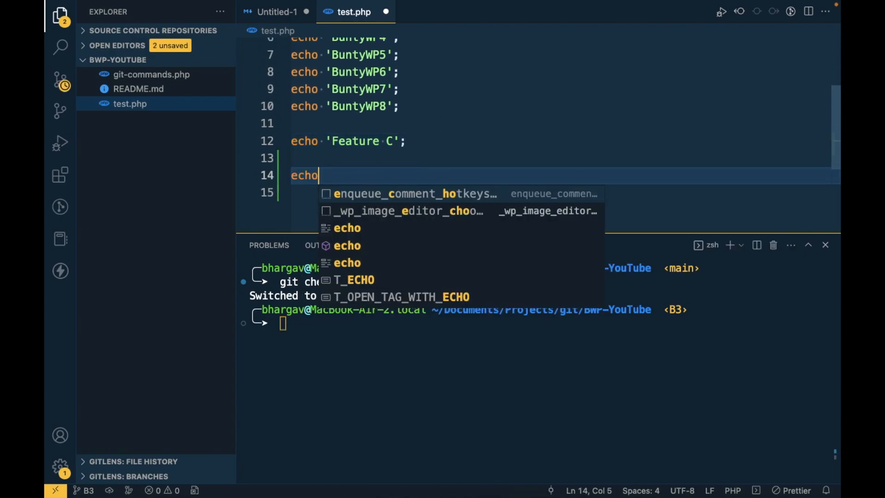
type("'Te'")
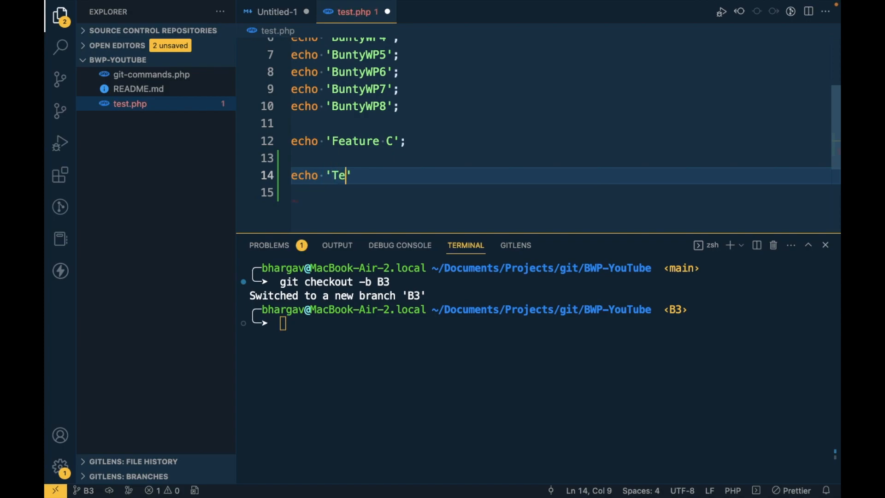
type("mporary")
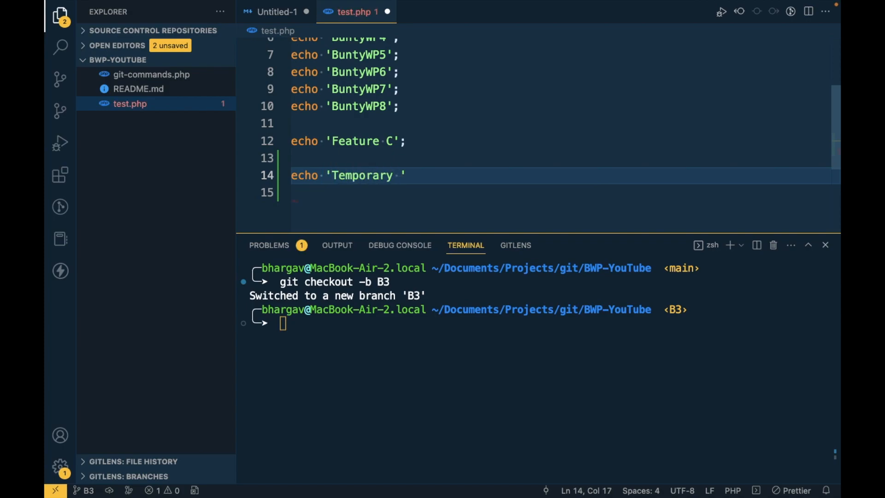
type("ta")
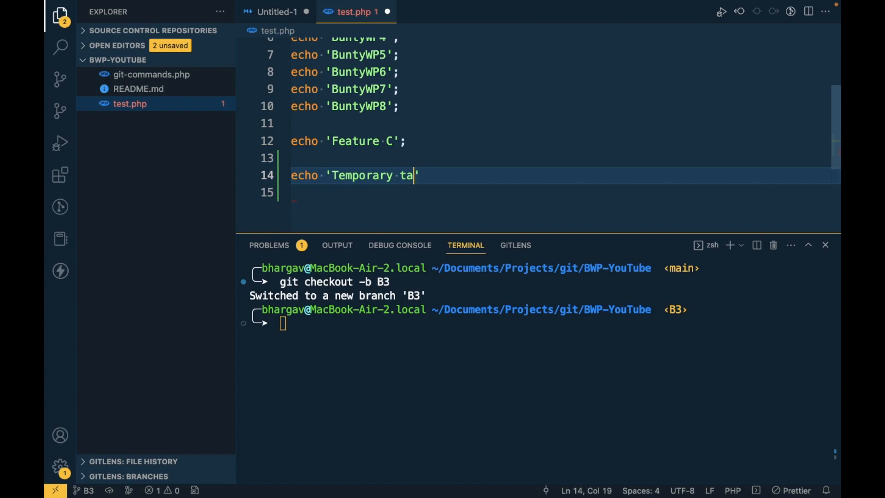
type("sk -1")
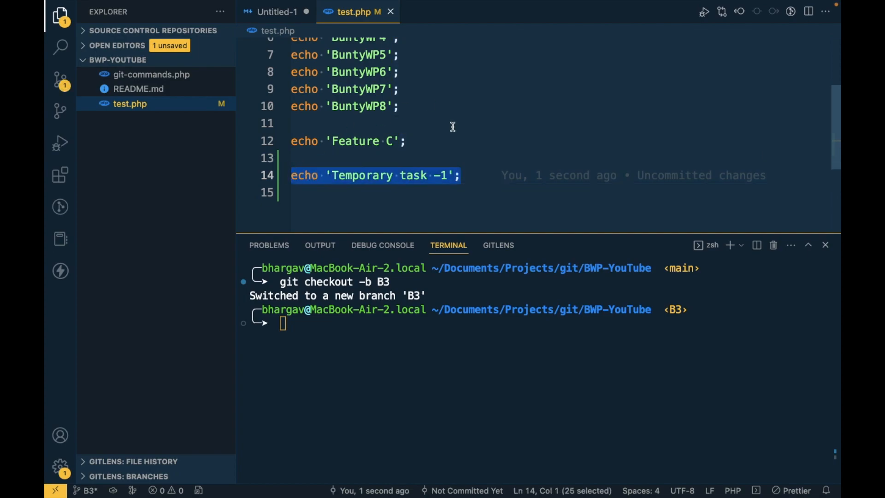
mouse_move(451, 98)
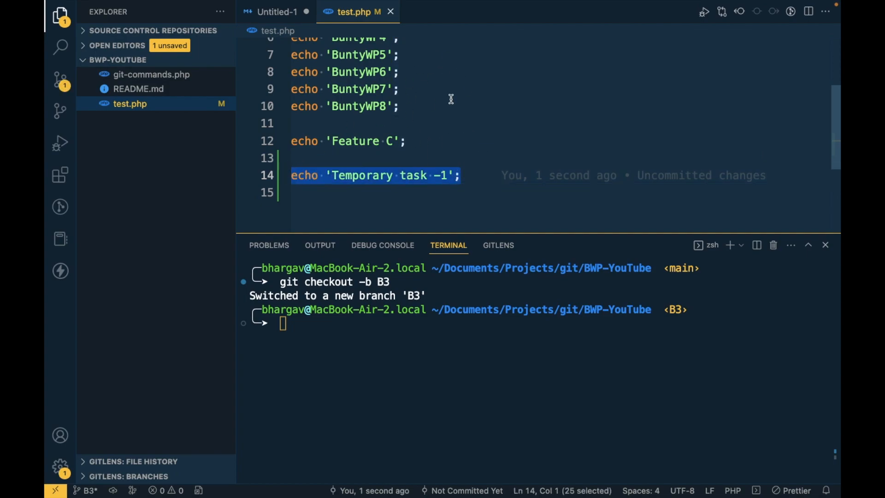
left_click(481, 175)
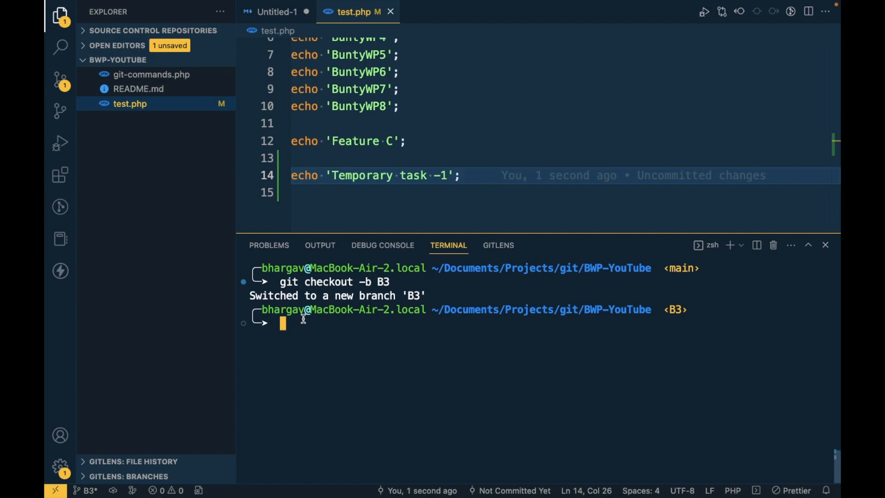
Stash the uncommitted Temporary task -1 change as WIP on B3
type("git checkout -b B3")
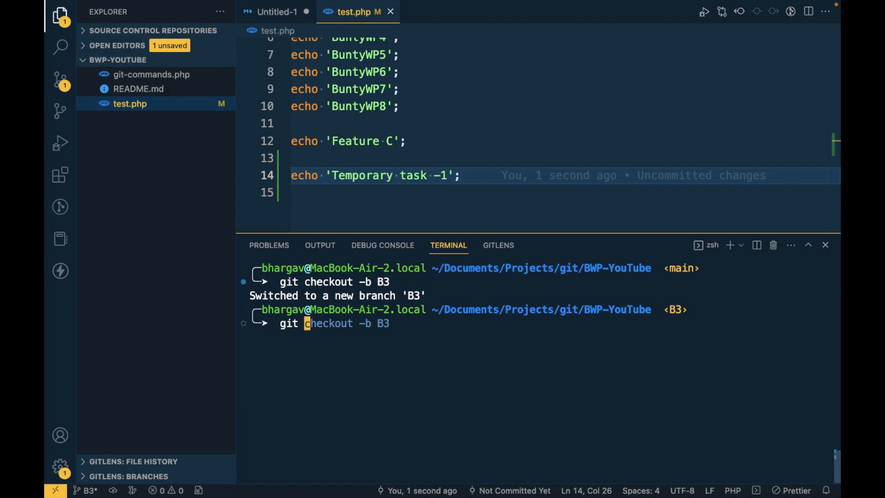
type("git stash apply stash@{0}")
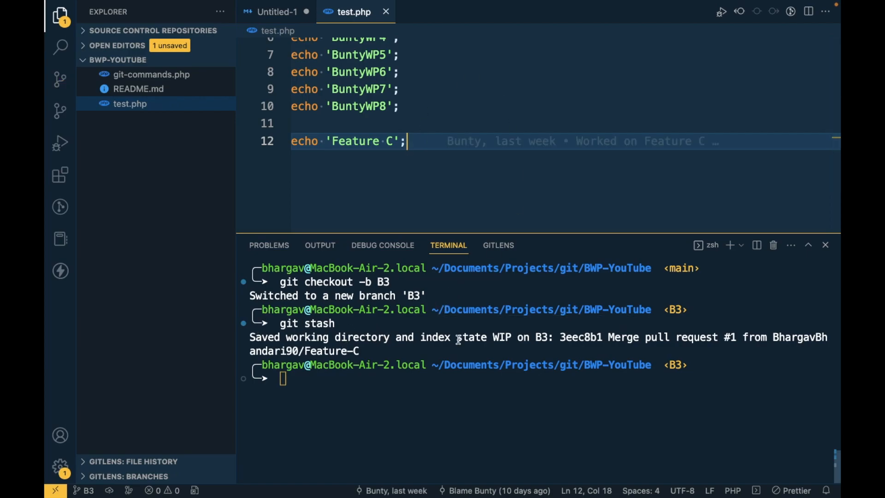
mouse_move(529, 338)
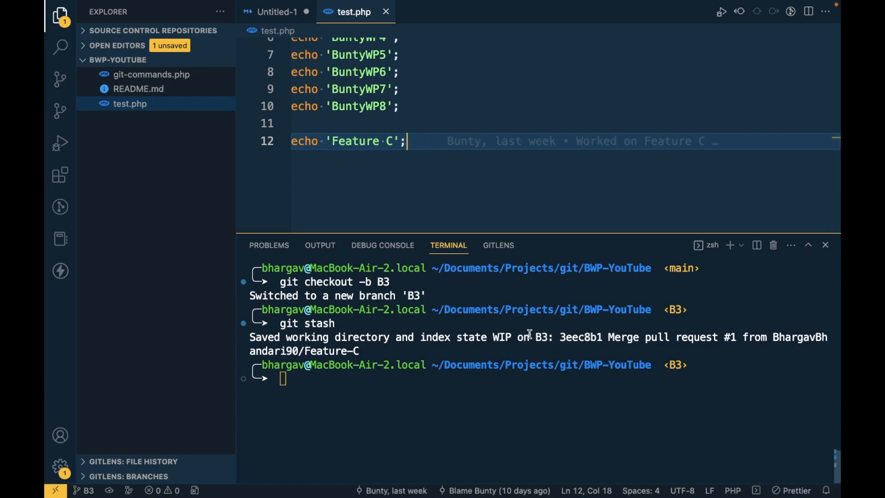
mouse_move(392, 322)
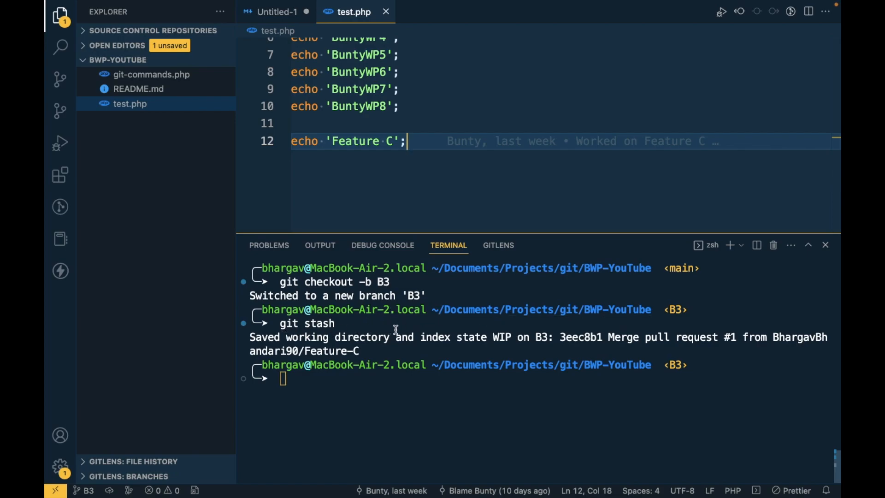
mouse_move(554, 337)
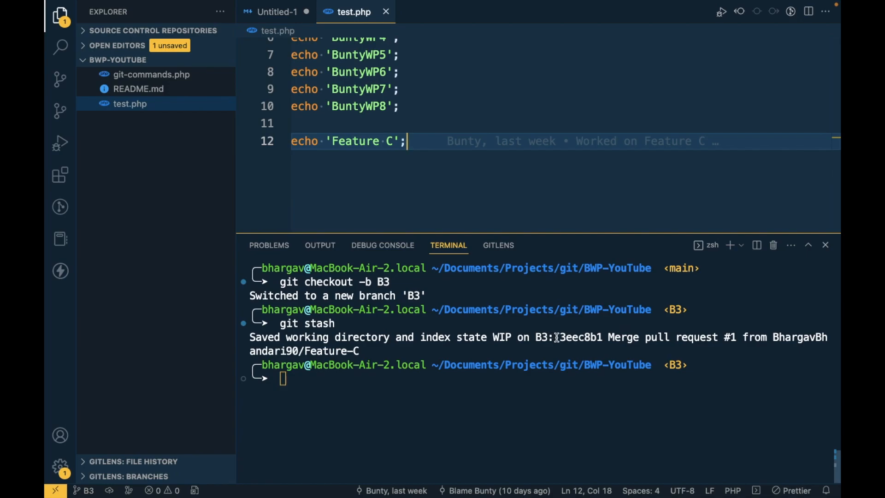
double_click(581, 338)
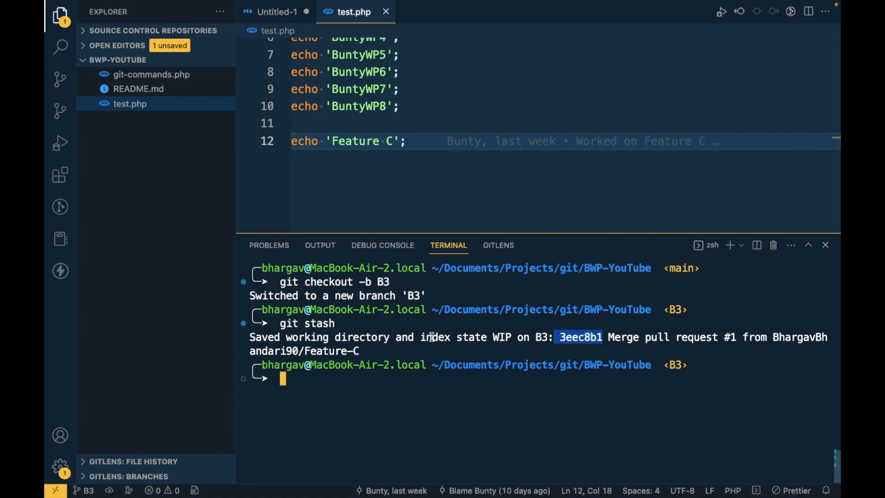
mouse_move(432, 322)
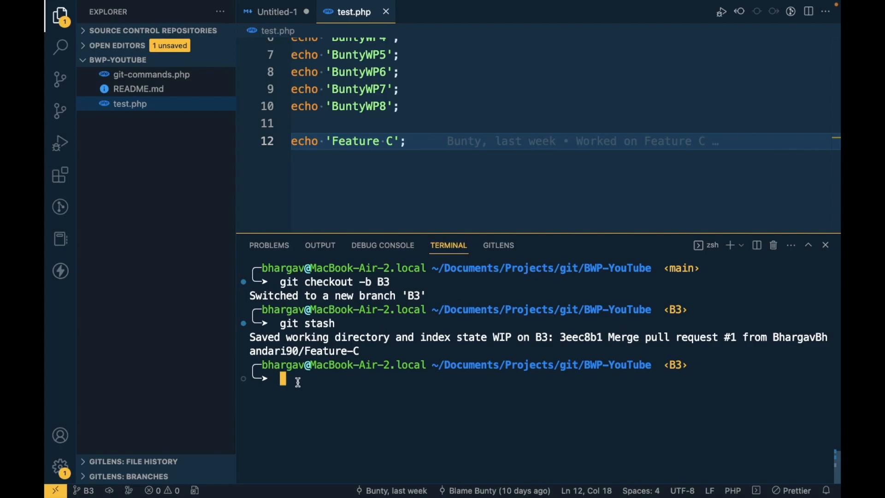
List the stashes, confirming the single entry stash@{0}: WIP on B3, and leave the pager
type("gis")
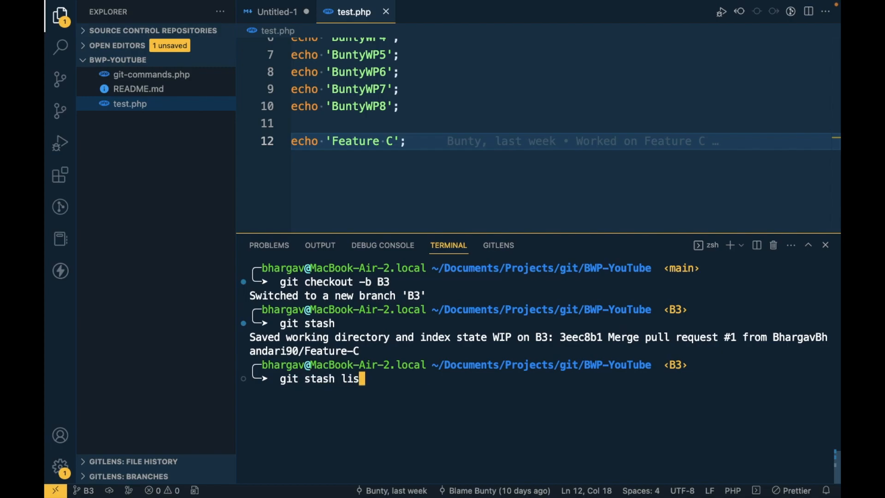
key("Enter")
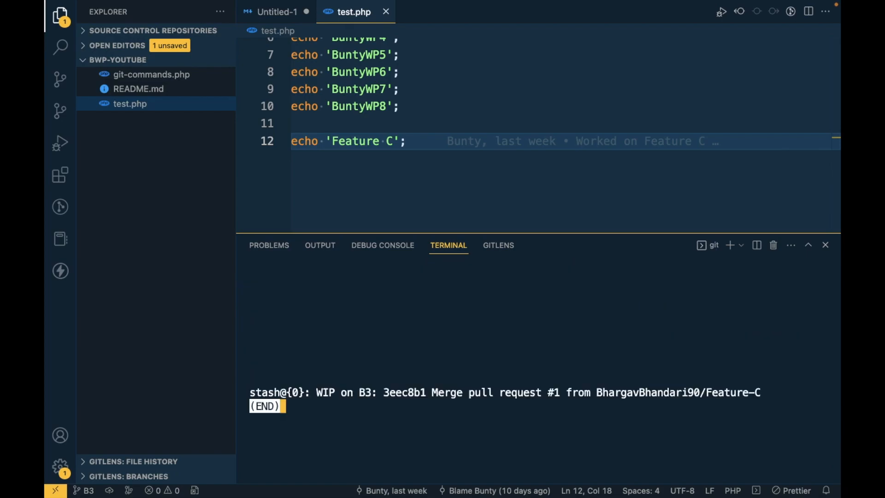
mouse_move(308, 393)
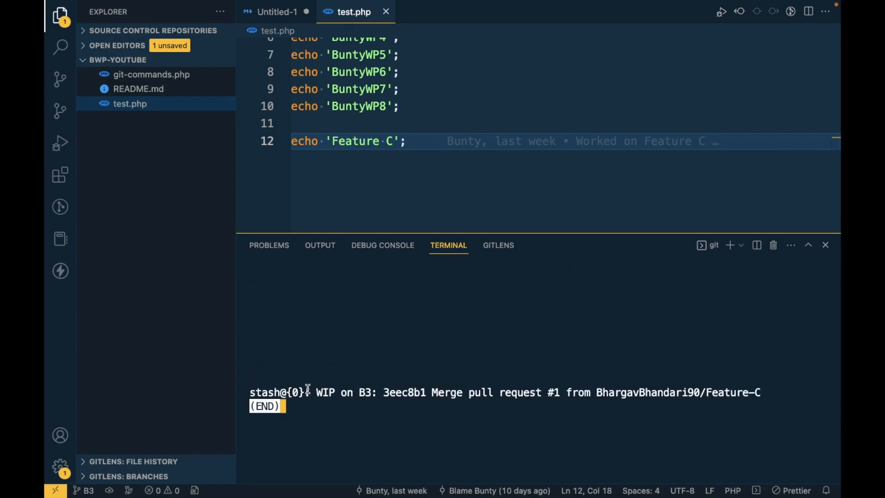
double_click(277, 392)
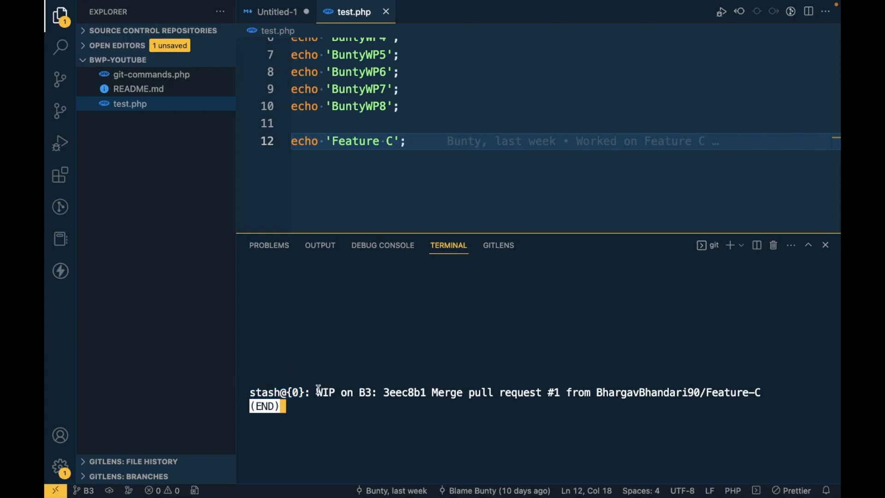
left_click_drag(316, 393, 722, 392)
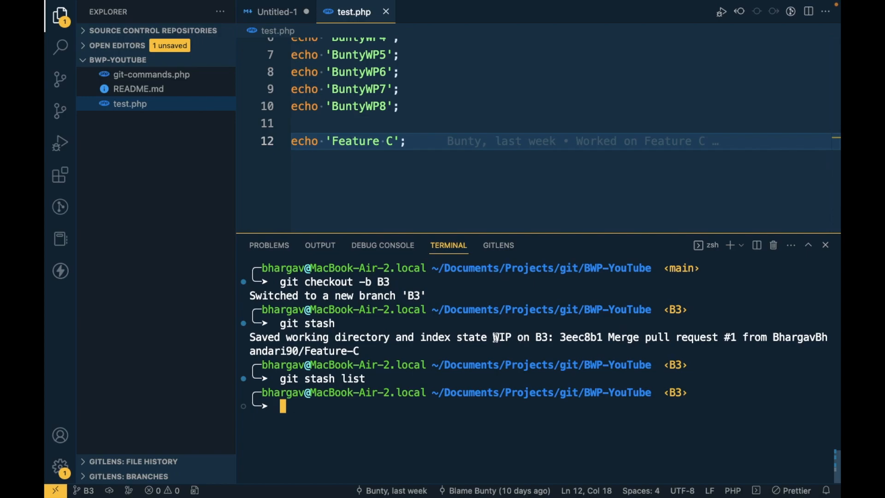
double_click(502, 337)
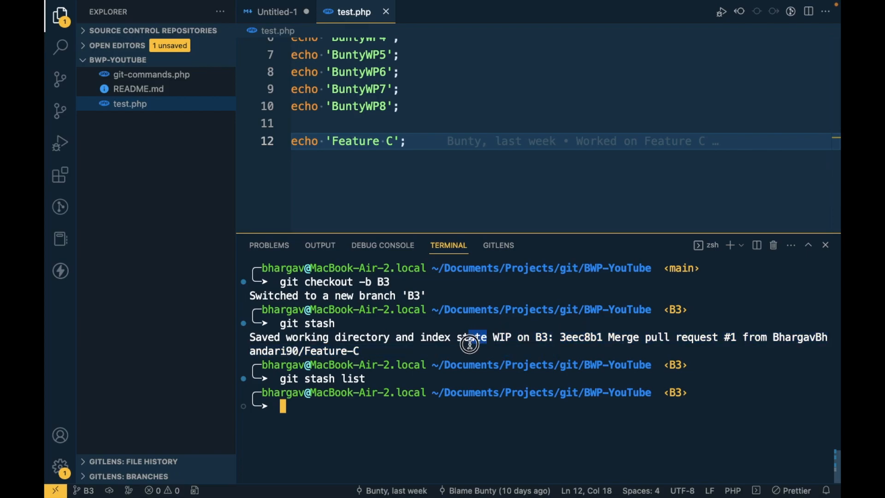
left_click_drag(492, 337, 560, 350)
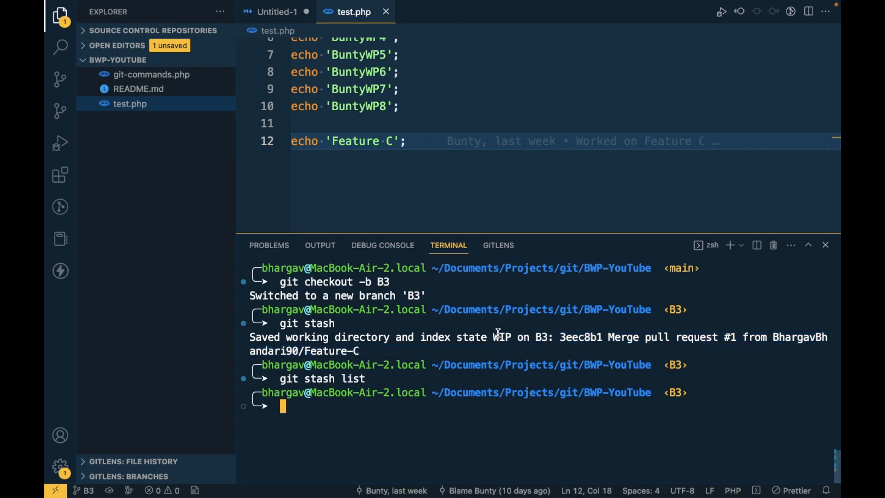
mouse_move(411, 141)
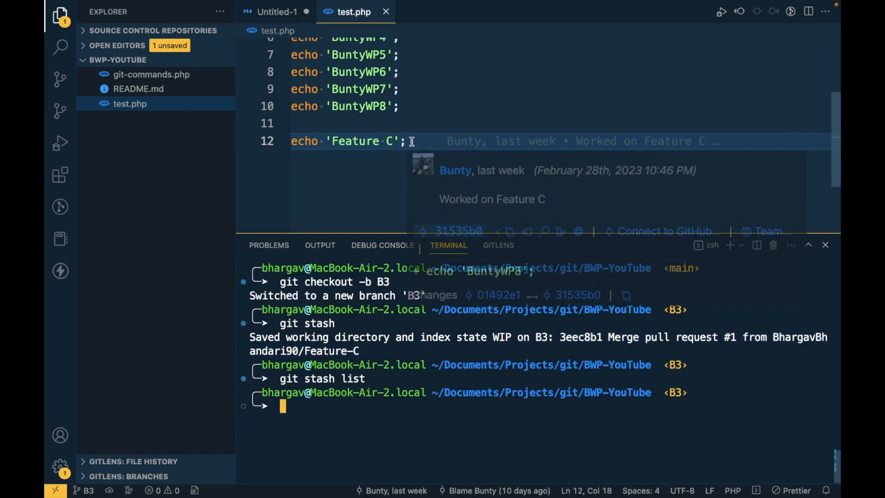
Add echo 'Temporary Task 2'; to test.php, save it, and stash it with git stash
type("echo 'T")
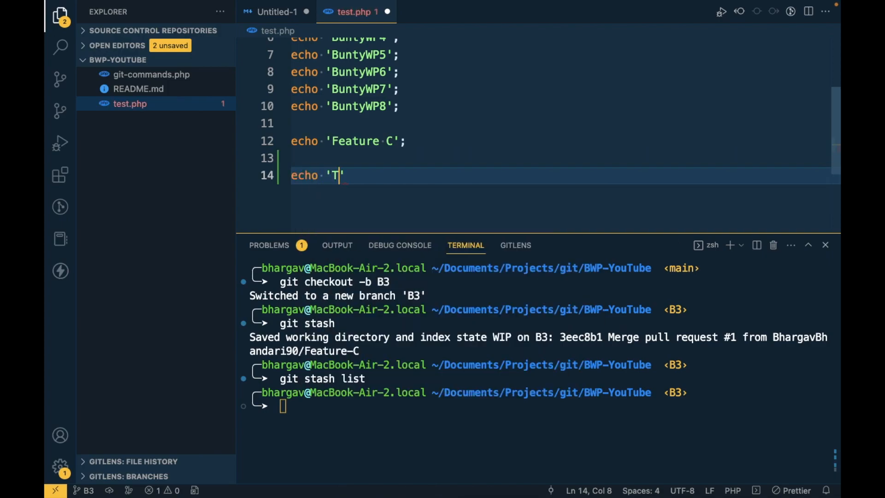
type("empor")
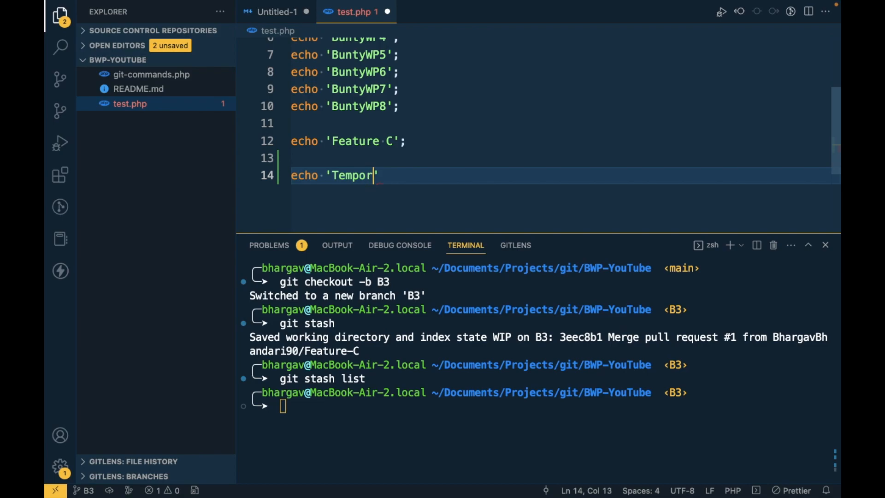
type("ary Ta")
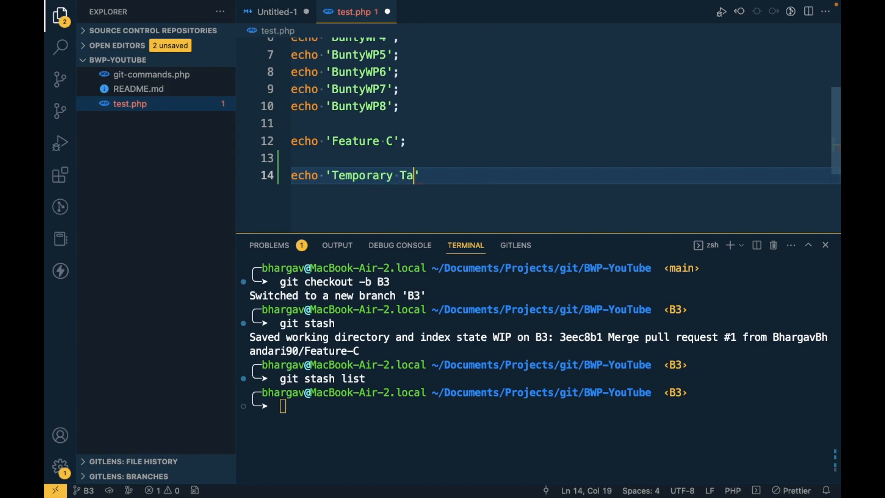
type("sk 2")
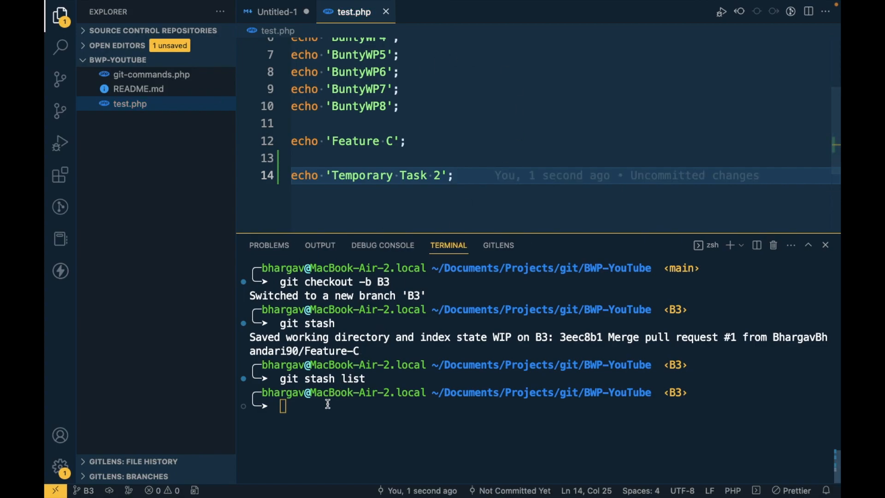
type("git stash")
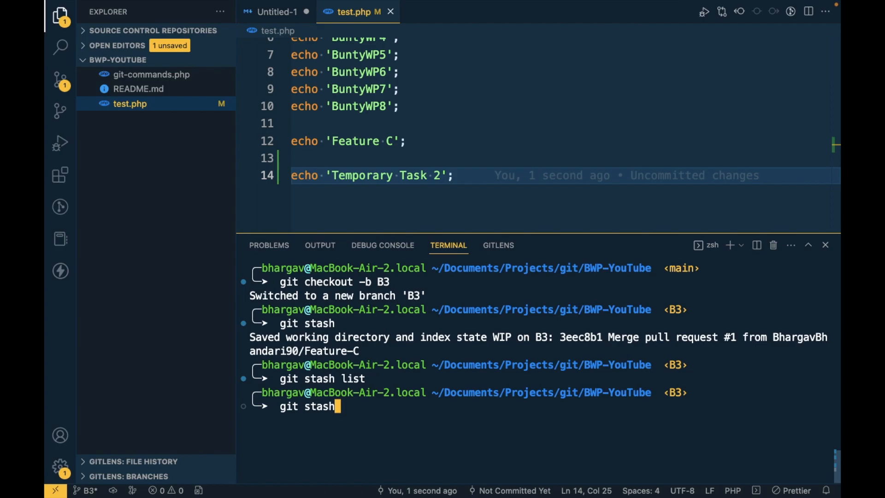
key("Enter")
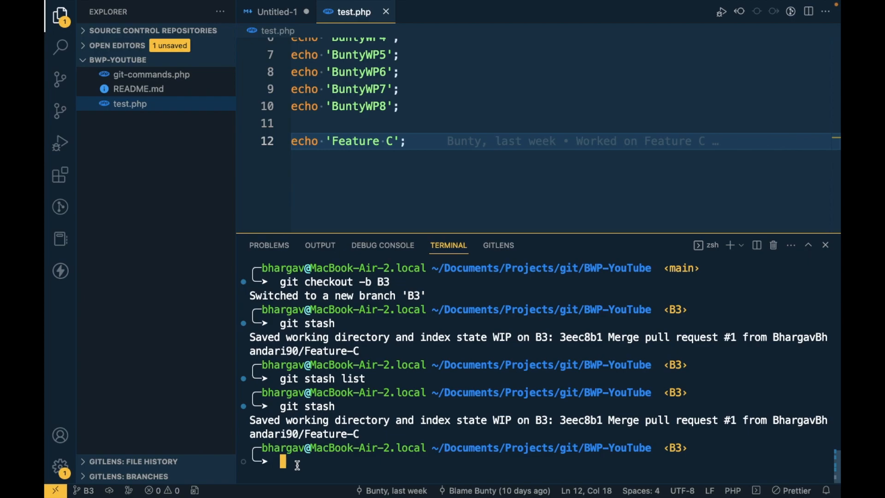
List the stashes, showing stash@{0} and stash@{1} both WIP on B3, and exit the pager
type("git stash list")
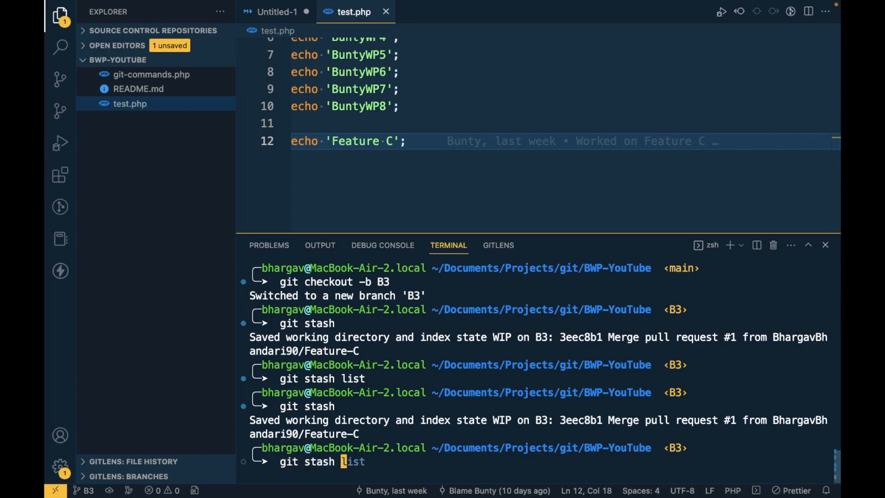
key("Enter")
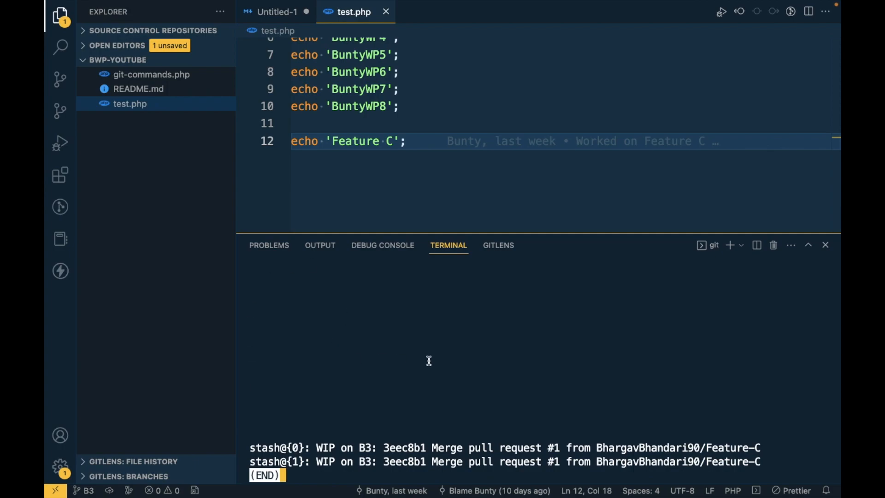
mouse_move(314, 455)
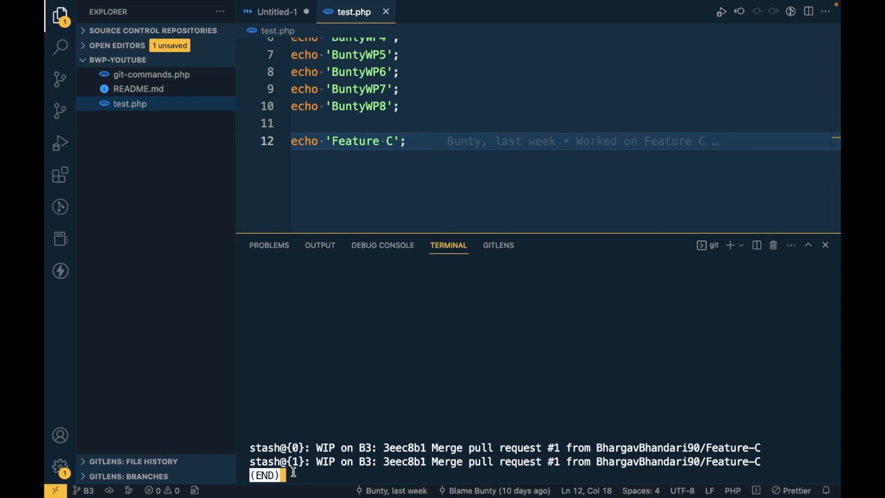
mouse_move(292, 466)
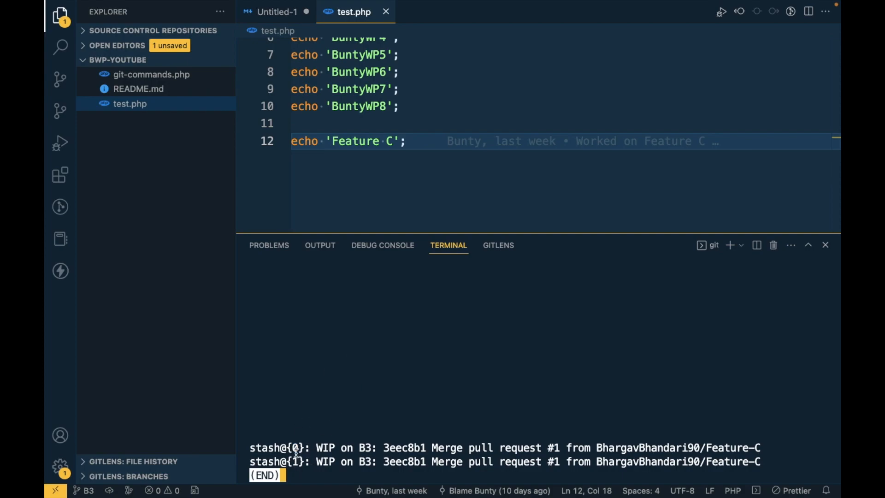
left_click(295, 448)
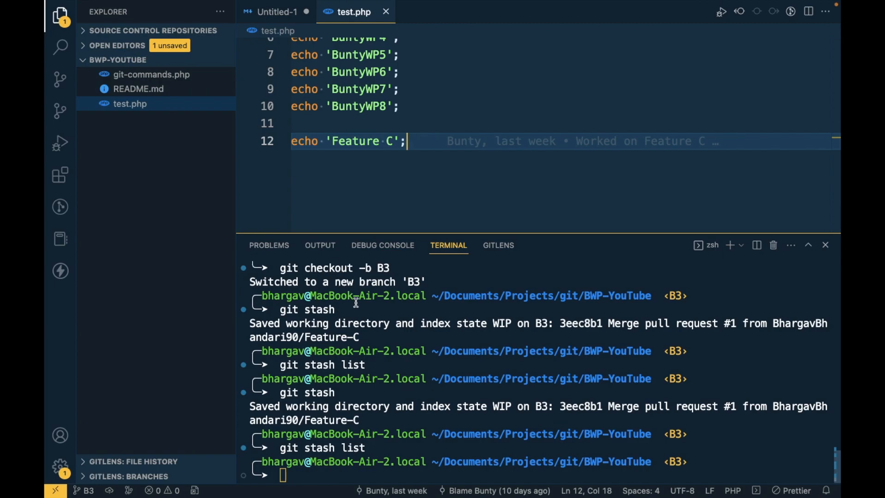
mouse_move(309, 468)
type("git stash apply stash@{0}")
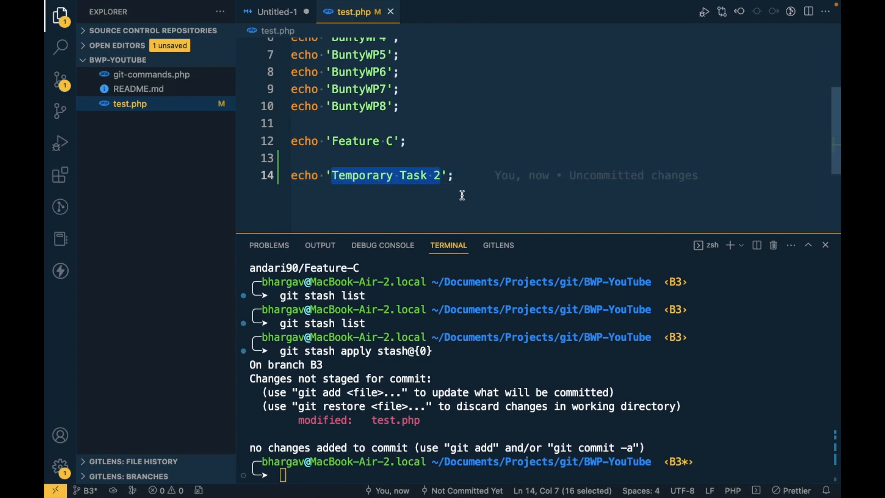
mouse_move(470, 178)
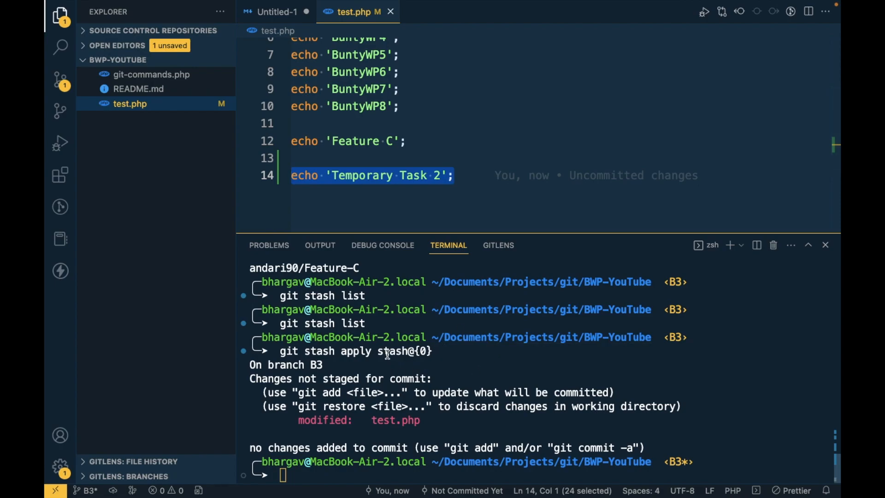
mouse_move(449, 392)
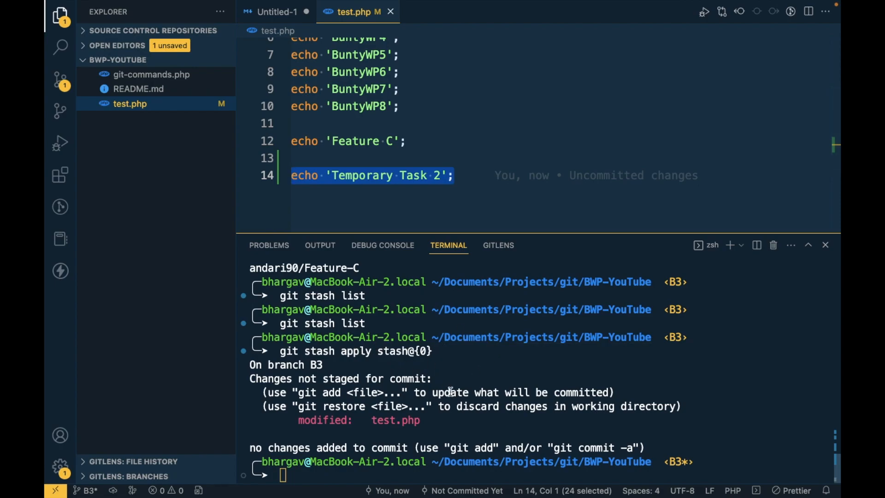